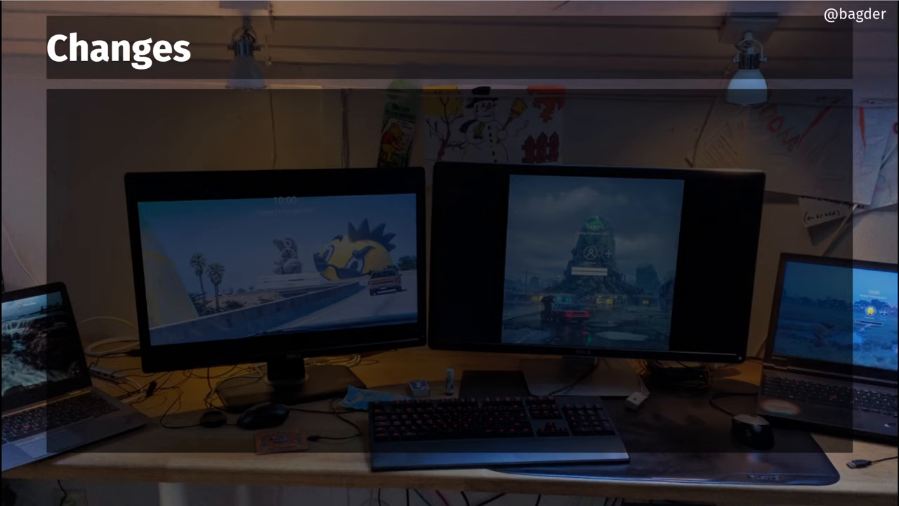
- Reveal the first Changes items: manpage as markdown and normalizing the query and path
{"action": "key", "text": "Right"}
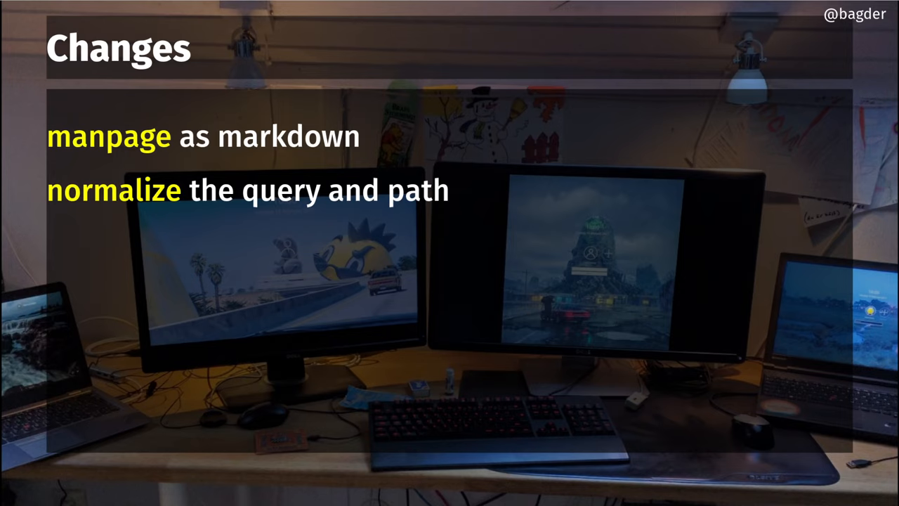
- Reveal the third change: accepting control codes in get and JSON output
{"action": "key", "text": "Right"}
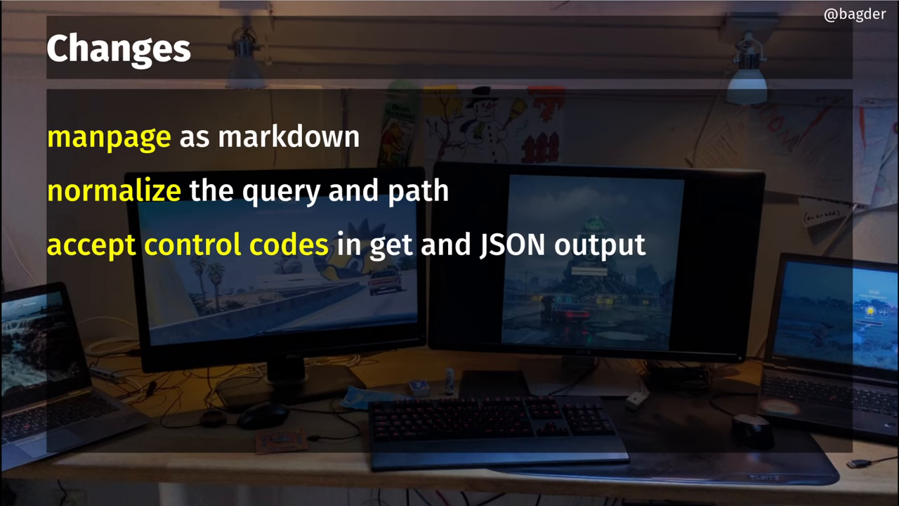
{"action": "key", "text": "Right"}
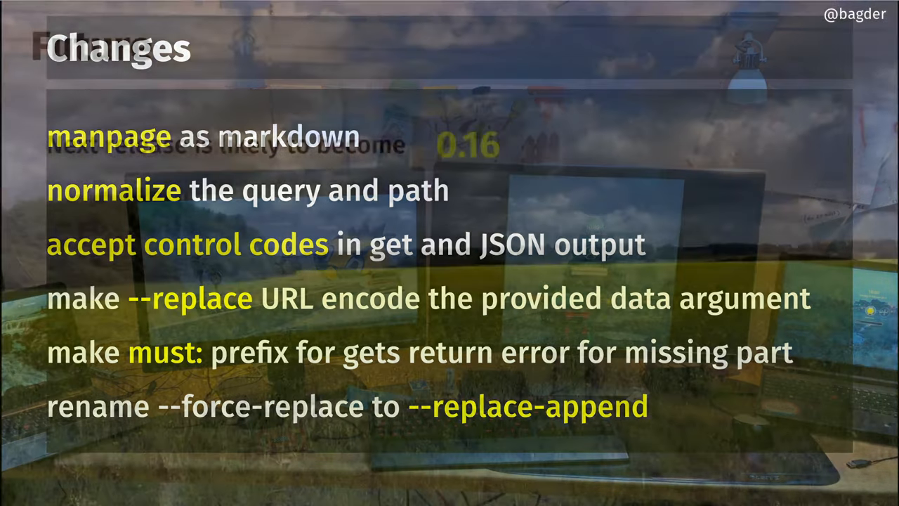
- Advance to the Future slide stating the next release is likely 0.16
{"action": "key", "text": "Right"}
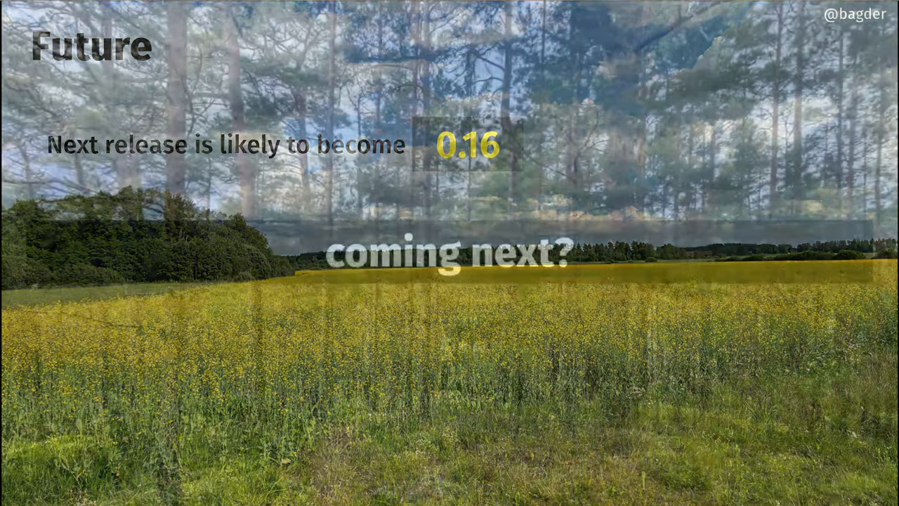